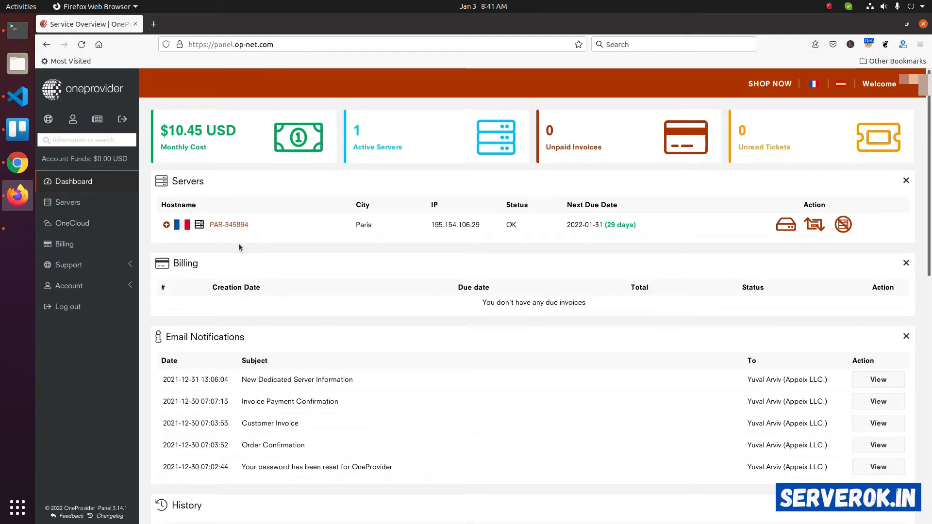
{"action": "mouse_move", "coordinate": [168, 197]}
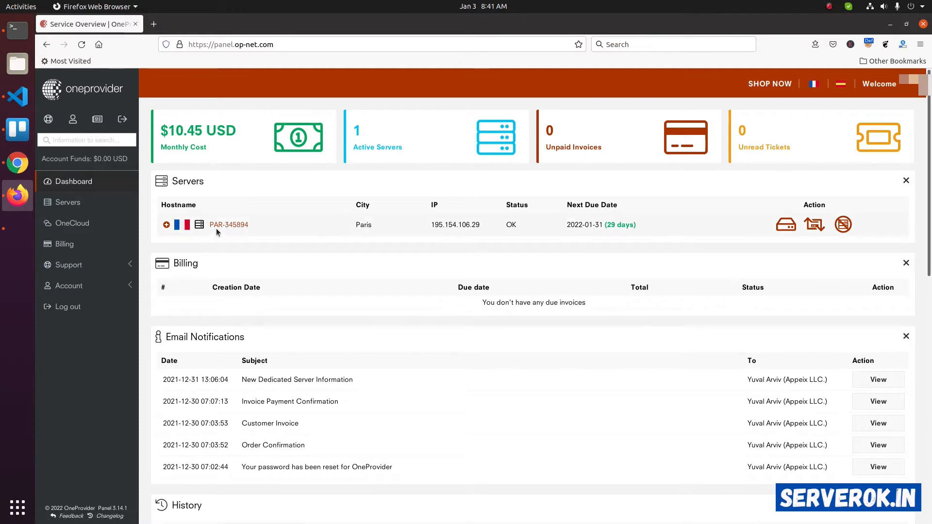
Open the details page for server PAR-345894 from the Servers table
{"action": "left_click", "coordinate": [229, 224]}
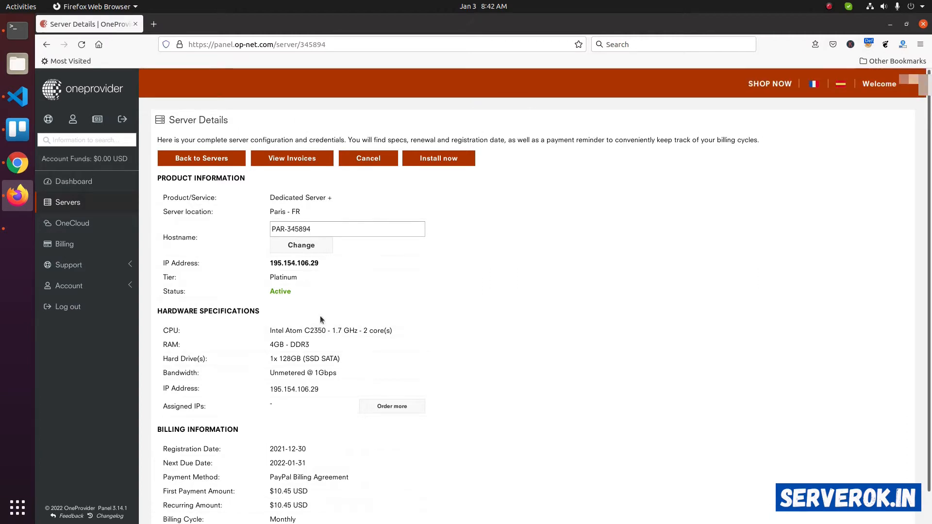
{"action": "mouse_move", "coordinate": [438, 158]}
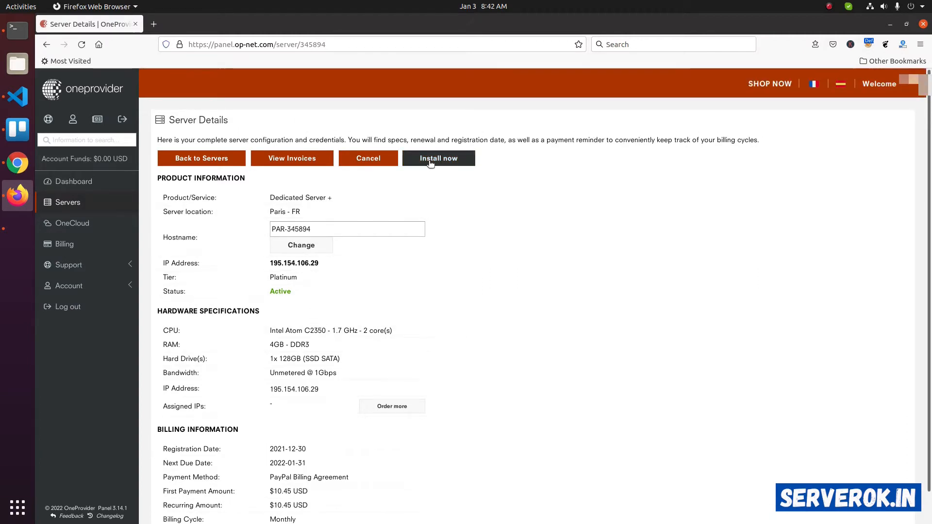
Start a new OS install, choose Ubuntu and reveal its available versions
{"action": "left_click", "coordinate": [438, 158]}
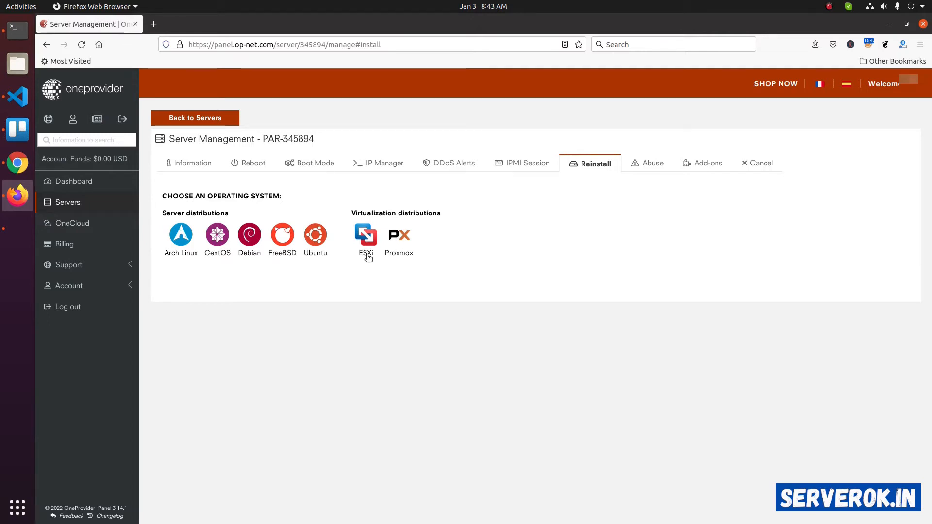
{"action": "mouse_move", "coordinate": [419, 256]}
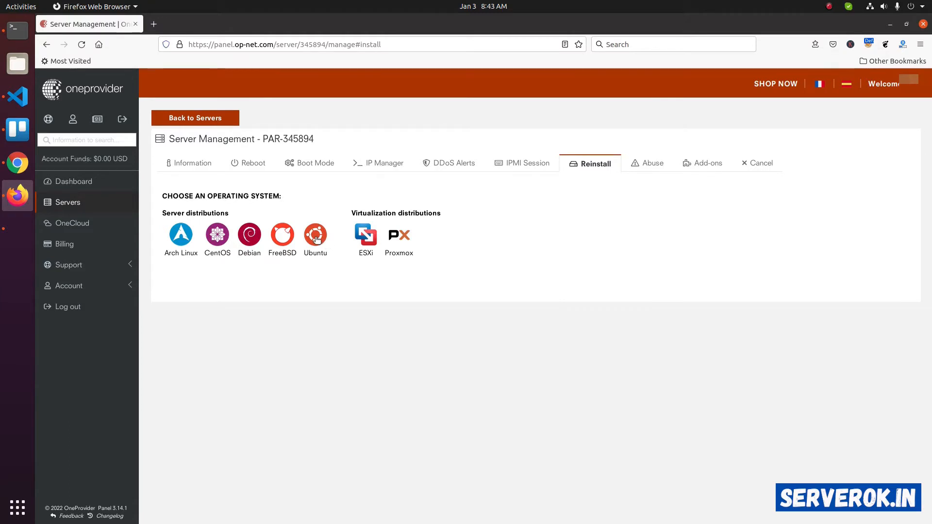
{"action": "left_click", "coordinate": [315, 234]}
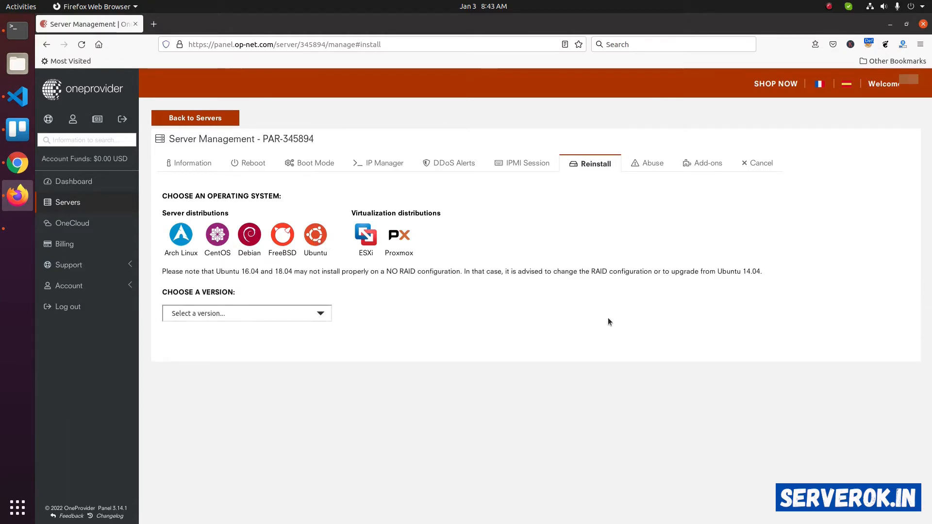
{"action": "left_click", "coordinate": [246, 313]}
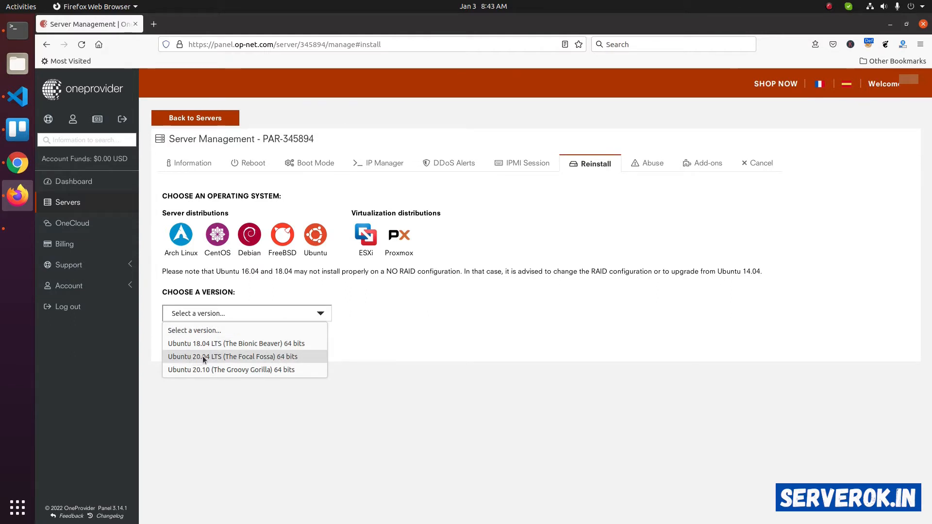
{"action": "left_click", "coordinate": [232, 356]}
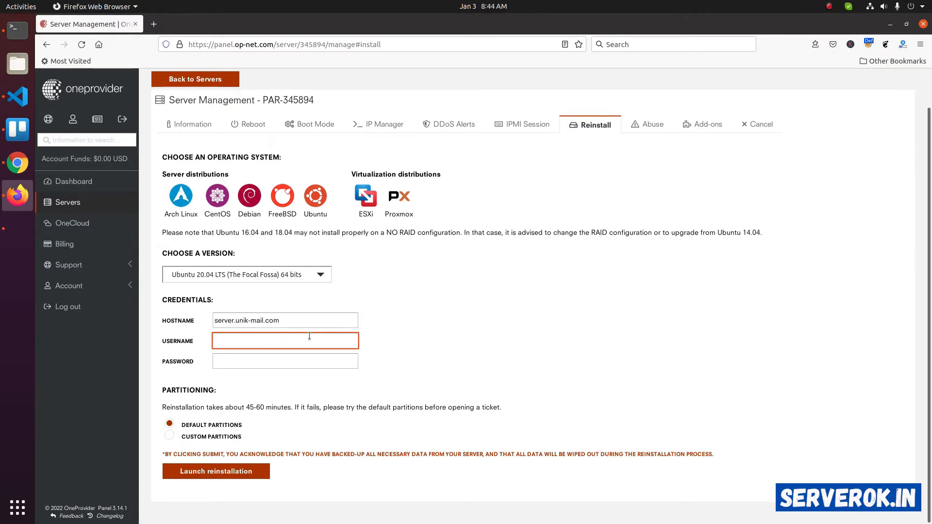
{"action": "left_click", "coordinate": [284, 340]}
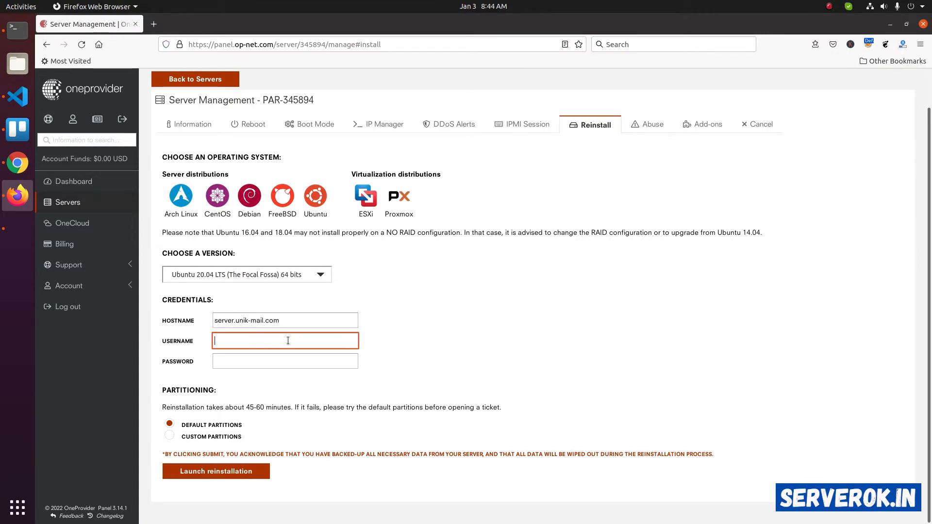
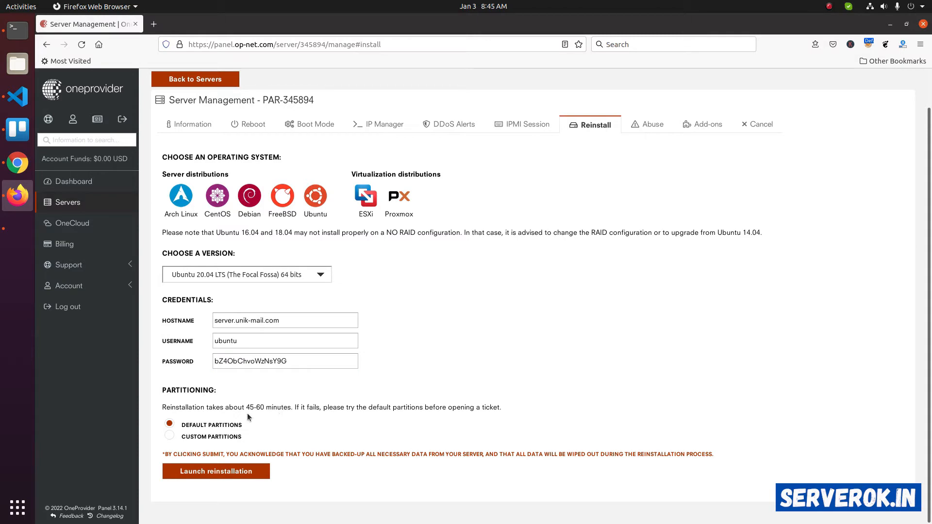
Enable custom partitions with a 2048 MB /boot and 4096 MB swap
{"action": "left_click", "coordinate": [169, 436]}
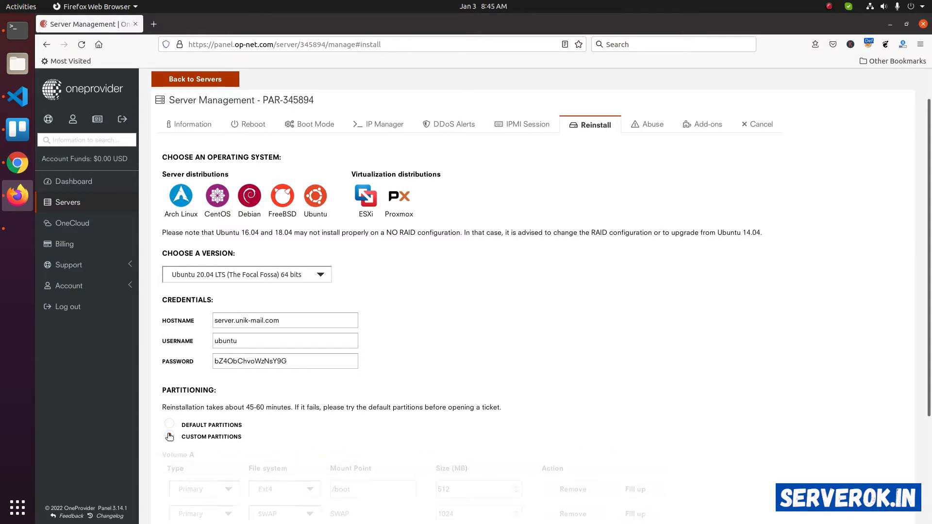
{"action": "left_click", "coordinate": [169, 435]}
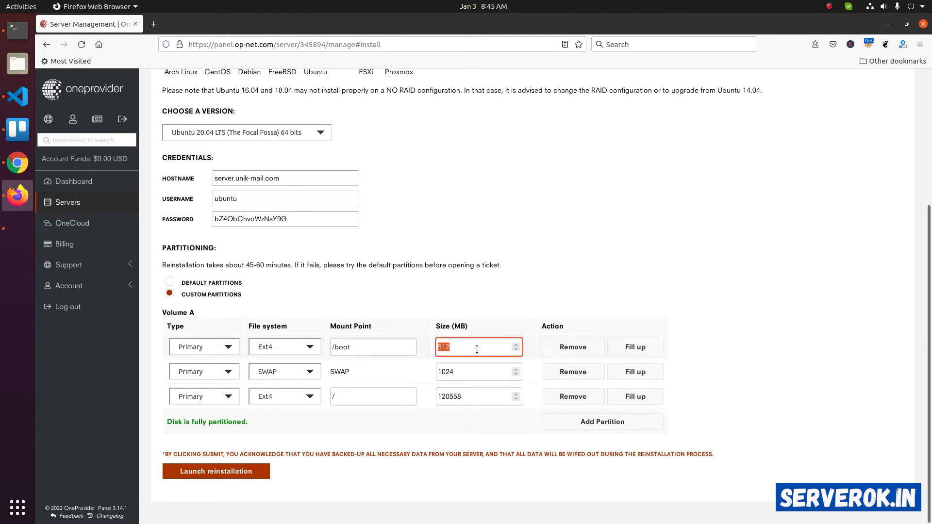
{"action": "type", "text": "2048"}
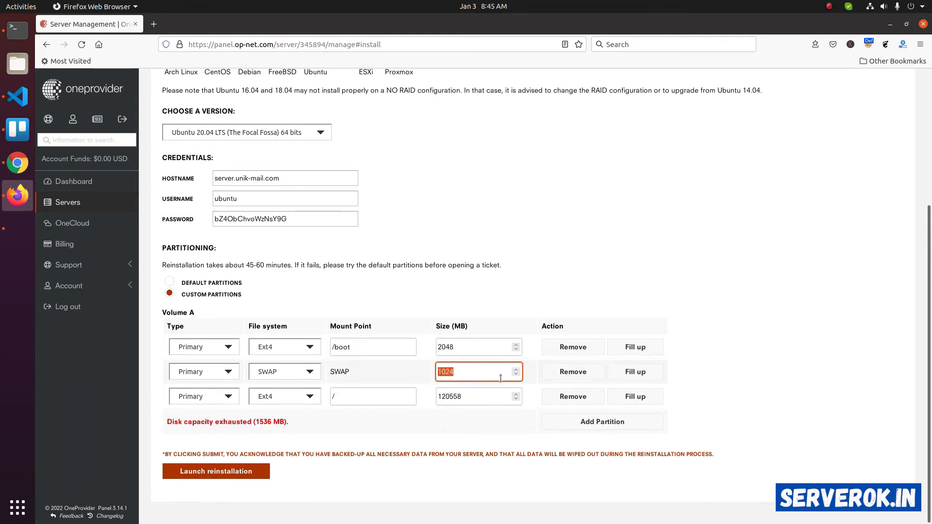
{"action": "type", "text": "4096"}
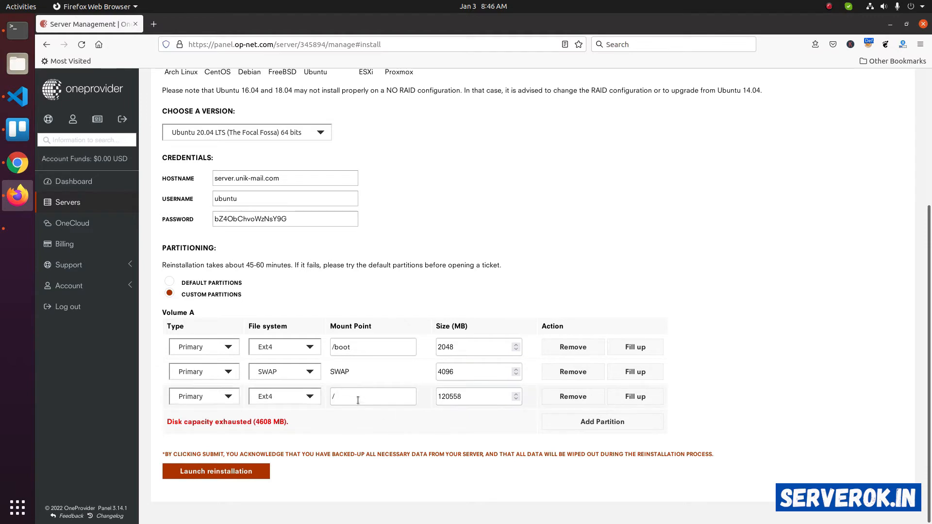
{"action": "mouse_move", "coordinate": [209, 381]}
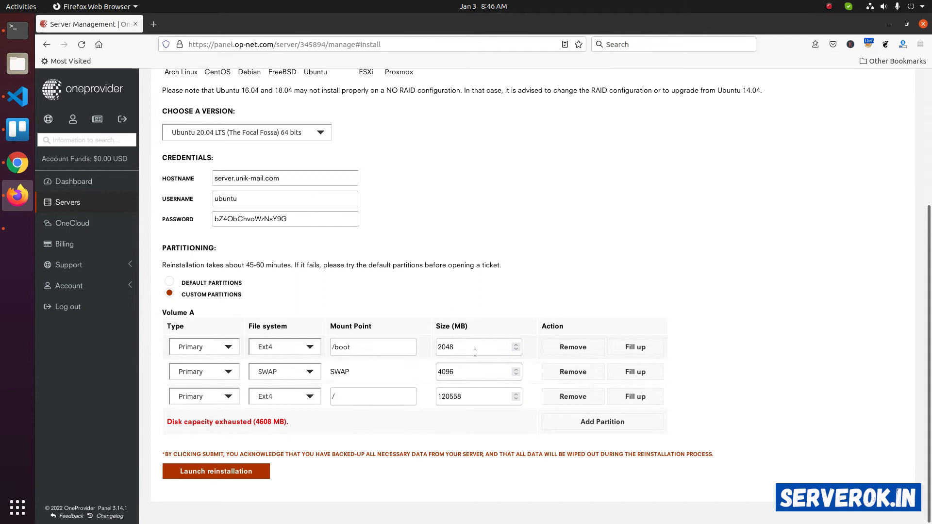
Fit the root partition to the remaining 115950 MB so the disk is fully partitioned
{"action": "left_click", "coordinate": [473, 372]}
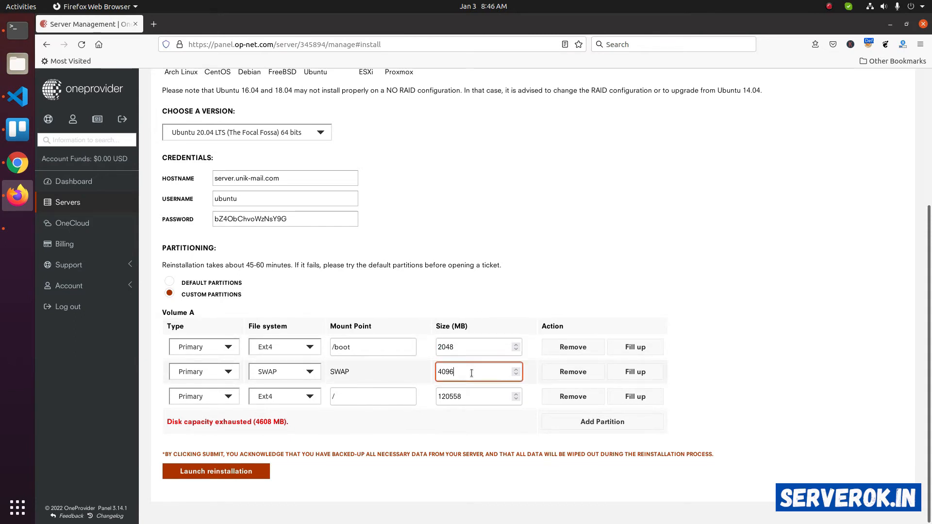
{"action": "left_click", "coordinate": [479, 396]}
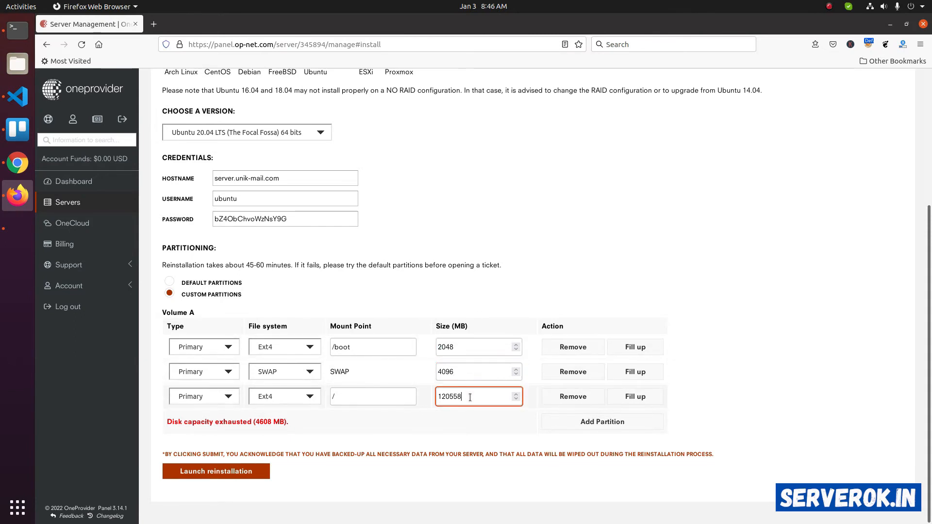
{"action": "triple_click", "coordinate": [469, 396]}
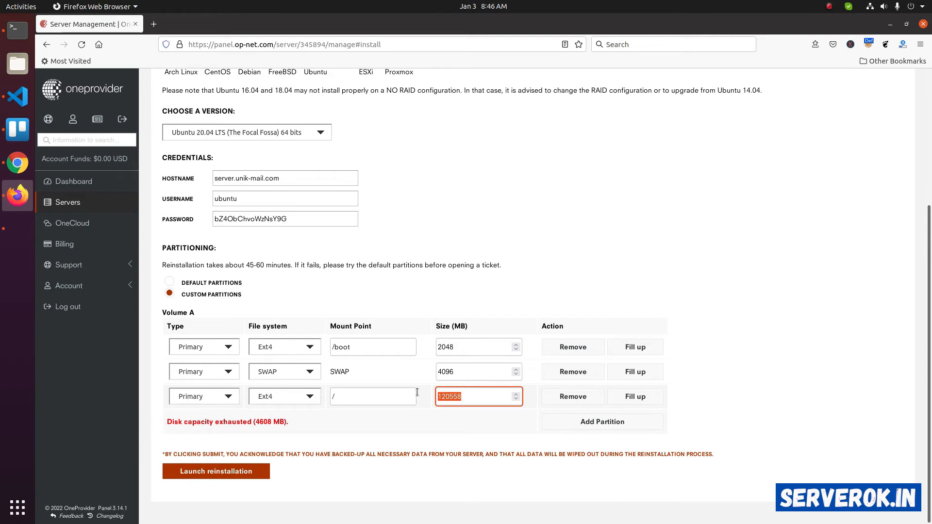
{"action": "left_click", "coordinate": [635, 396]}
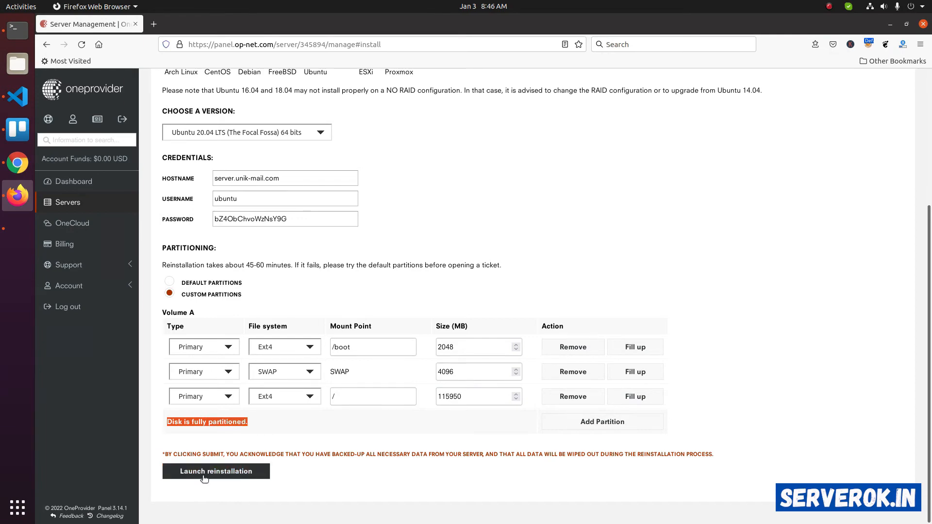
After the dotted-hostname rejection, replace the hostname with 'server'
{"action": "left_click", "coordinate": [216, 471]}
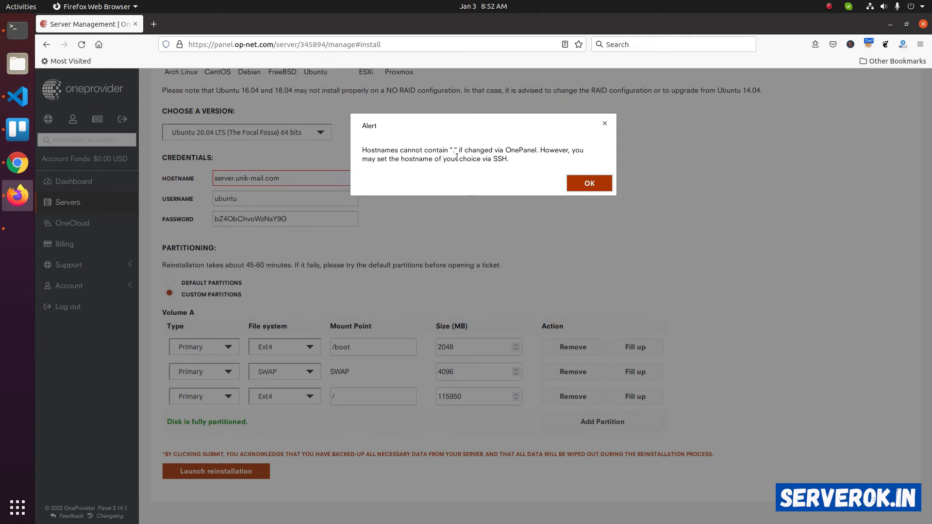
{"action": "left_click", "coordinate": [588, 184]}
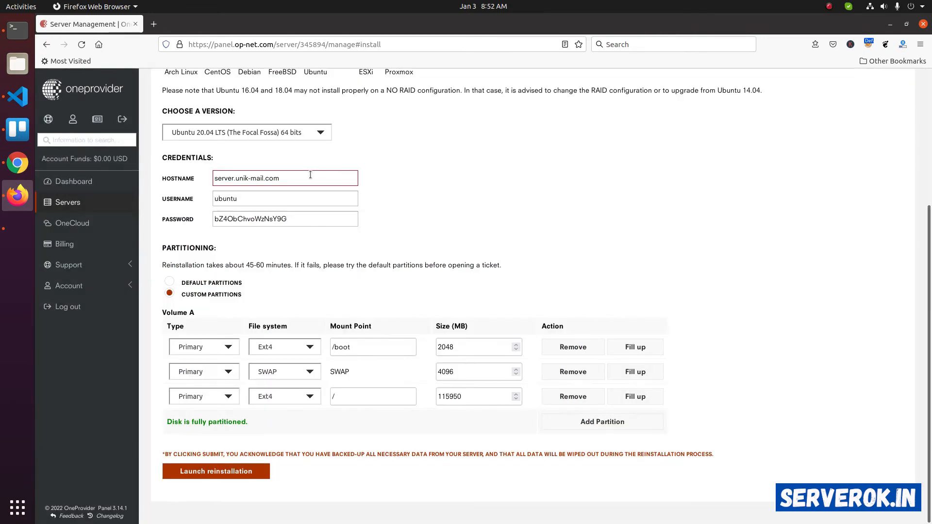
{"action": "double_click", "coordinate": [249, 178]}
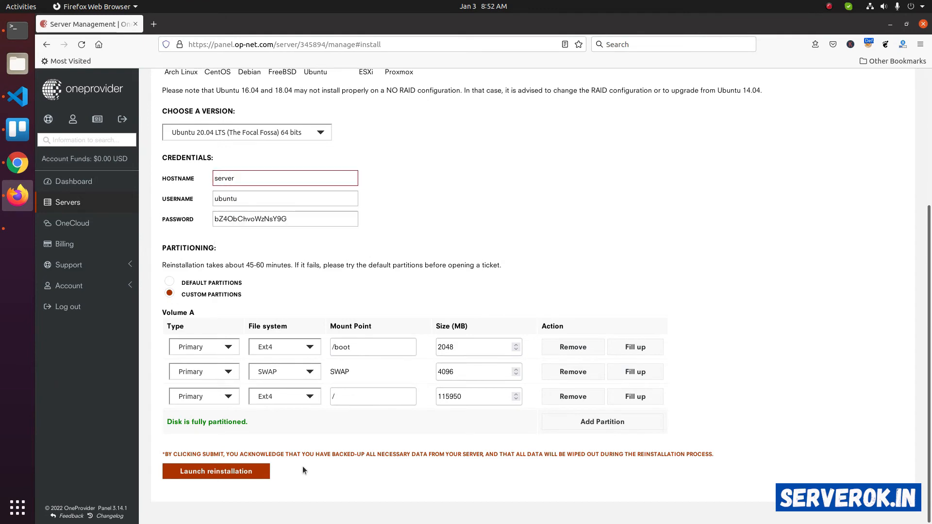
{"action": "left_click", "coordinate": [215, 470]}
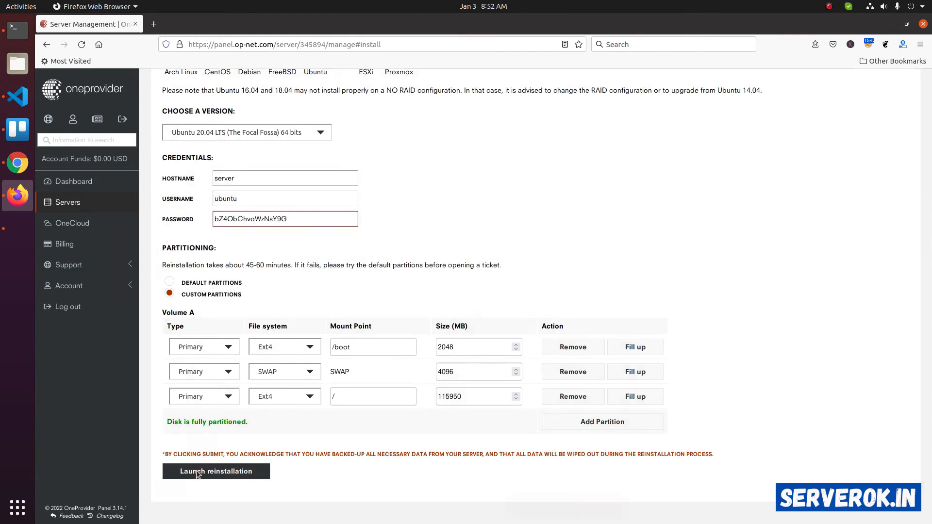
Trim the password to 8–15 characters and confirm launching the reinstallation
{"action": "left_click", "coordinate": [216, 470]}
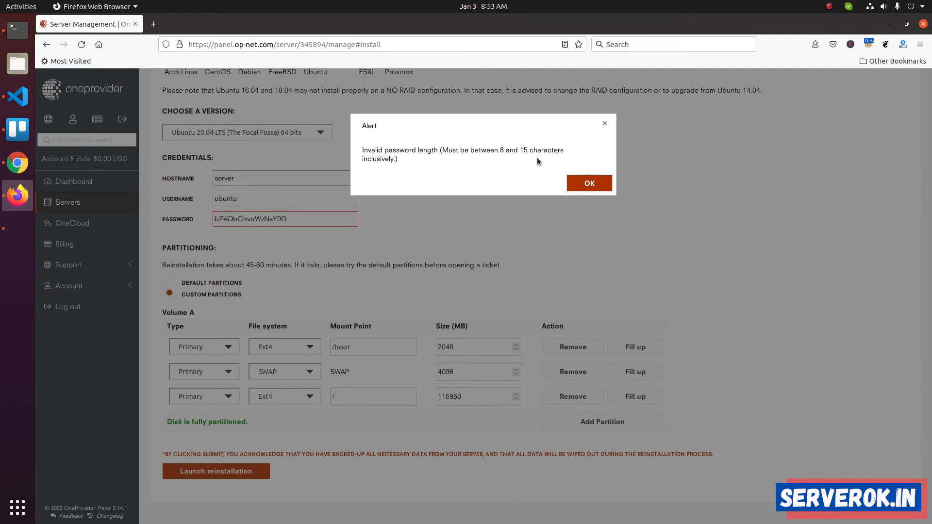
{"action": "mouse_move", "coordinate": [522, 156]}
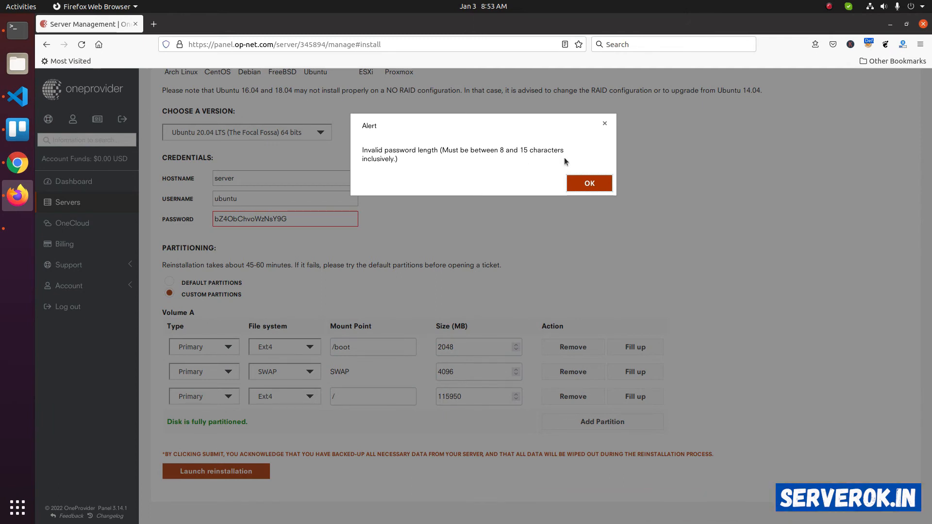
{"action": "left_click", "coordinate": [588, 184]}
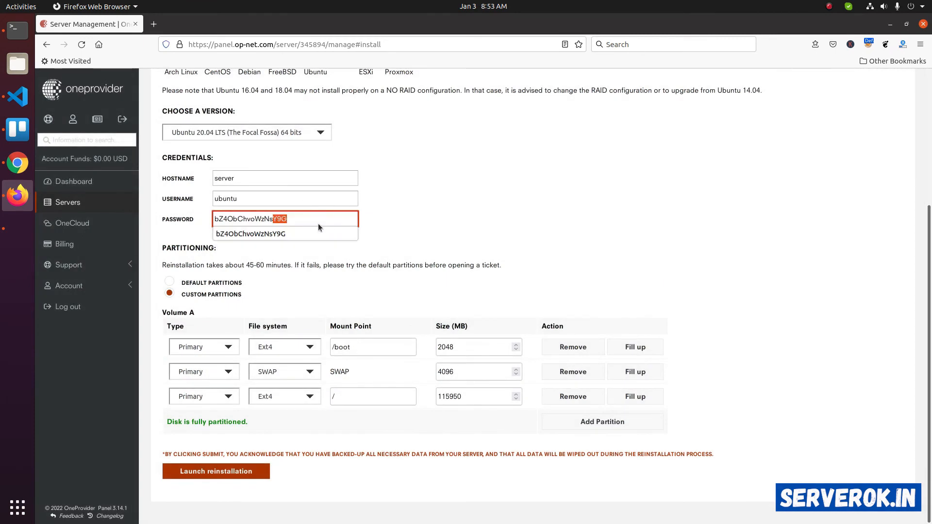
{"action": "left_click", "coordinate": [216, 471]}
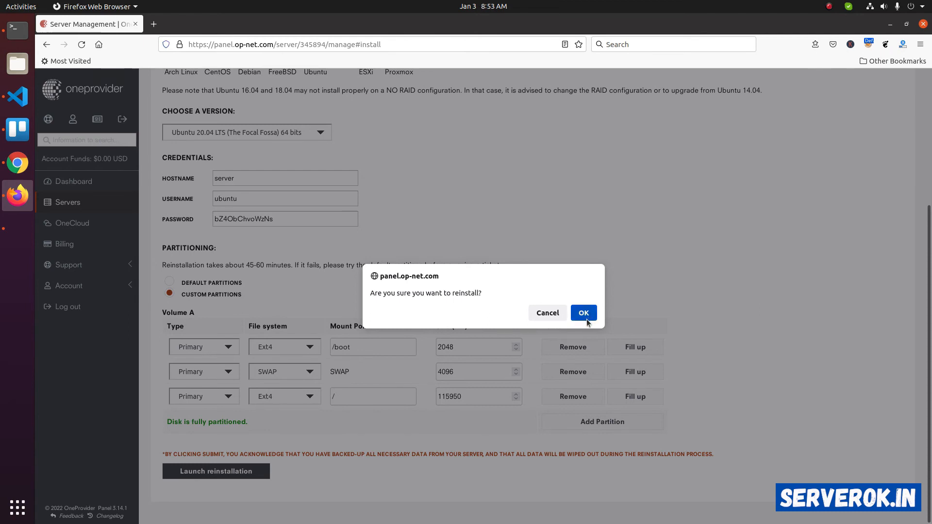
{"action": "left_click", "coordinate": [583, 313]}
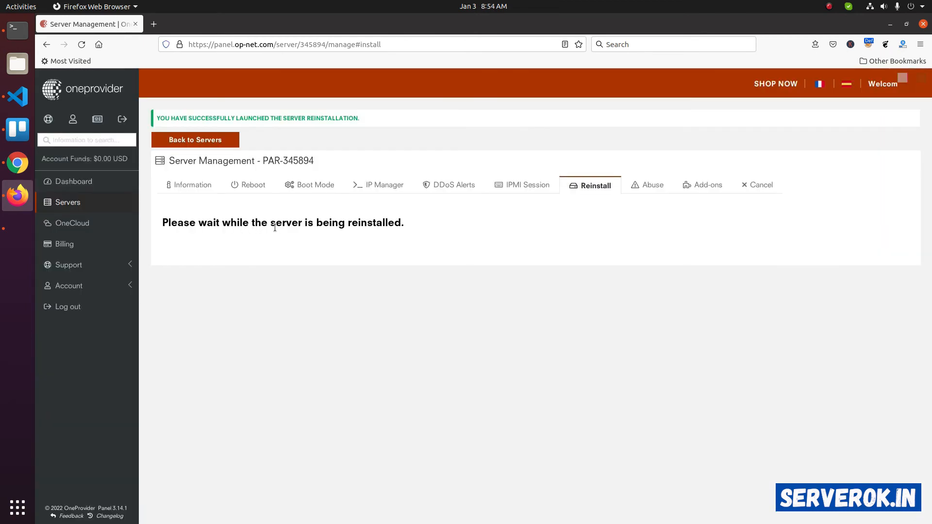
{"action": "mouse_move", "coordinate": [386, 233]}
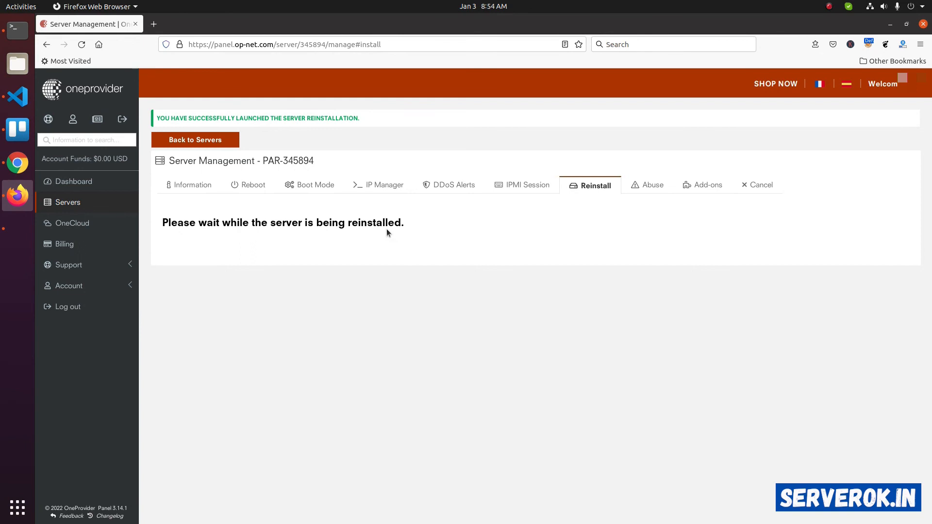
{"action": "mouse_move", "coordinate": [200, 206]}
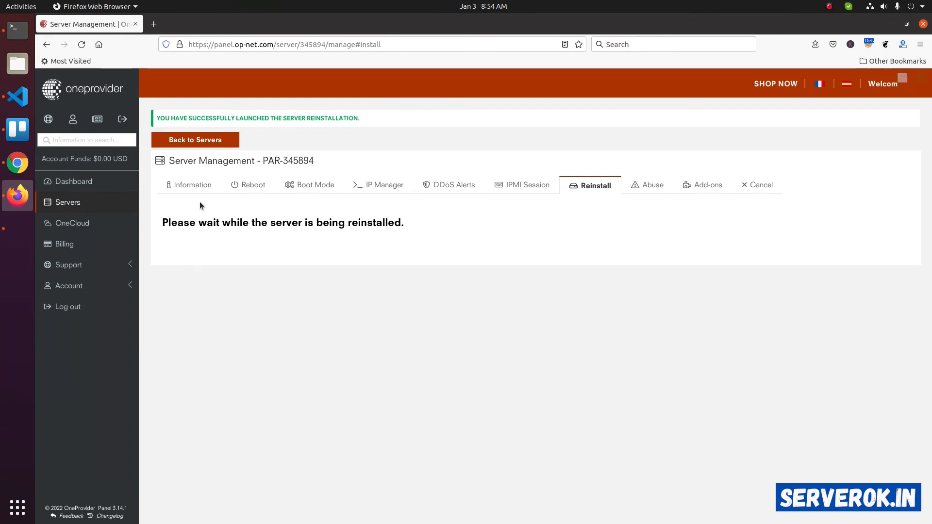